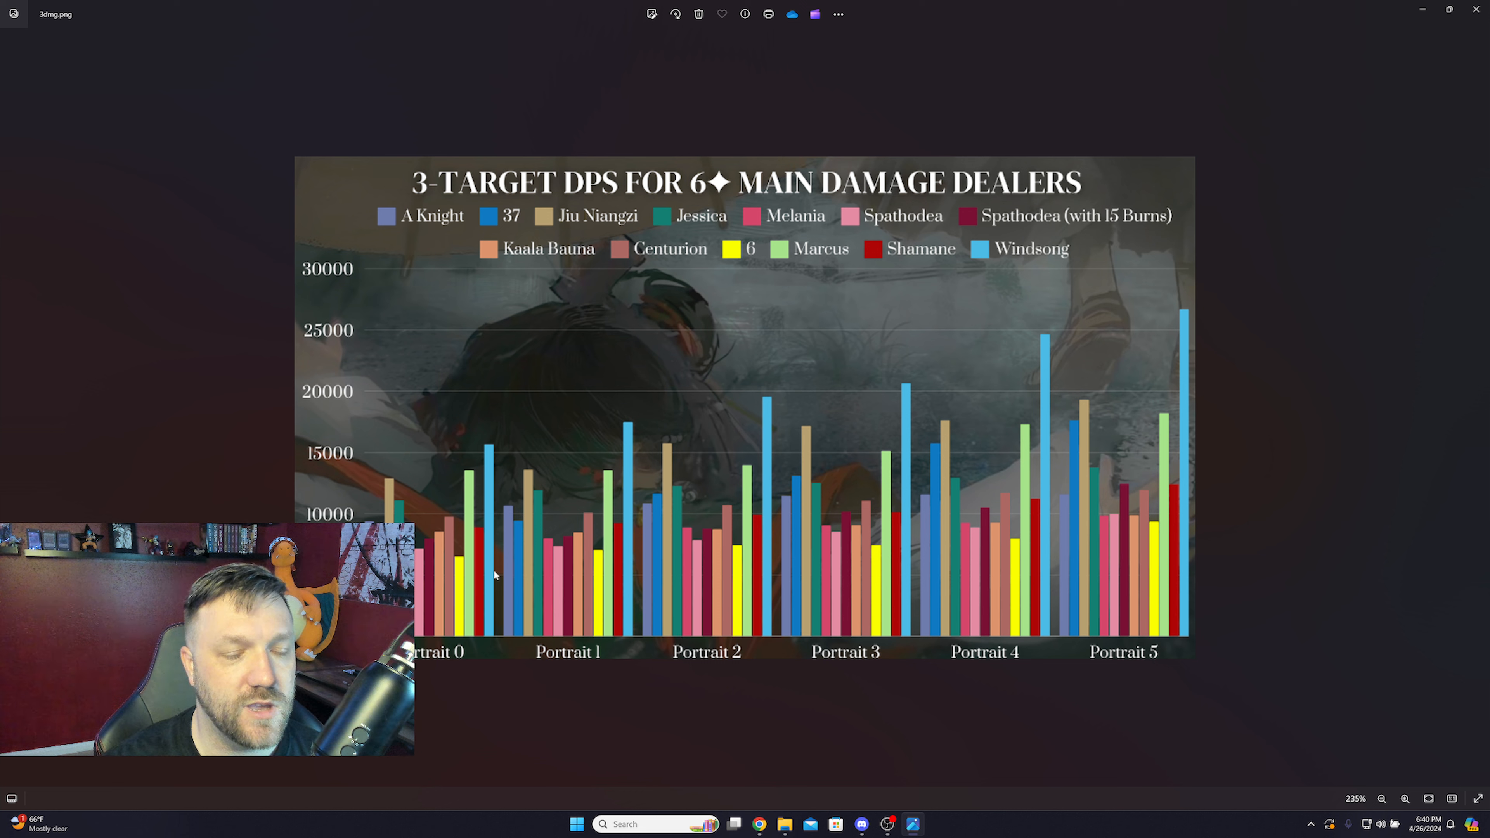
mouse_move(692, 675)
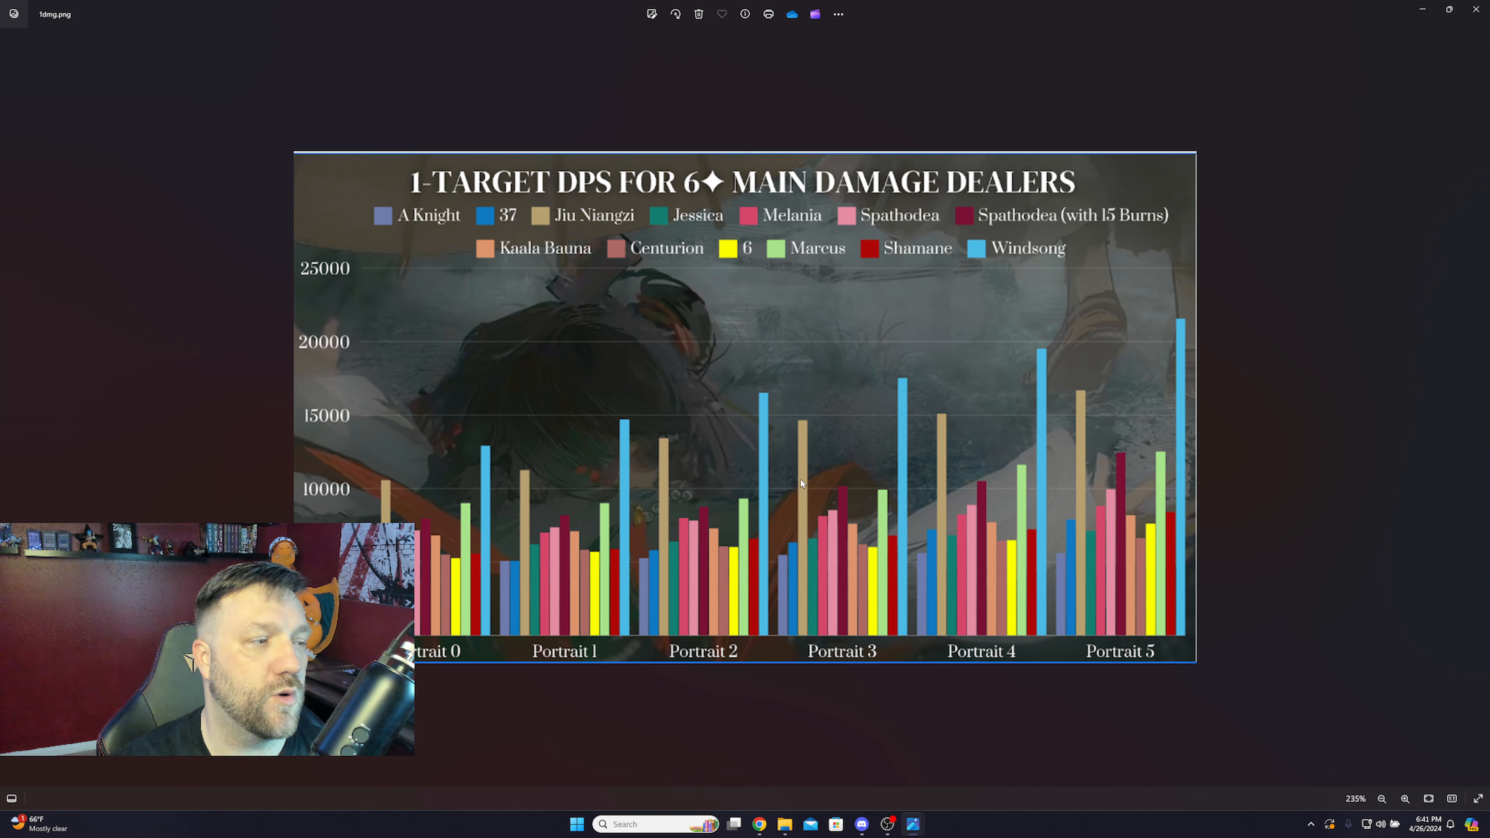
scroll("down", 3)
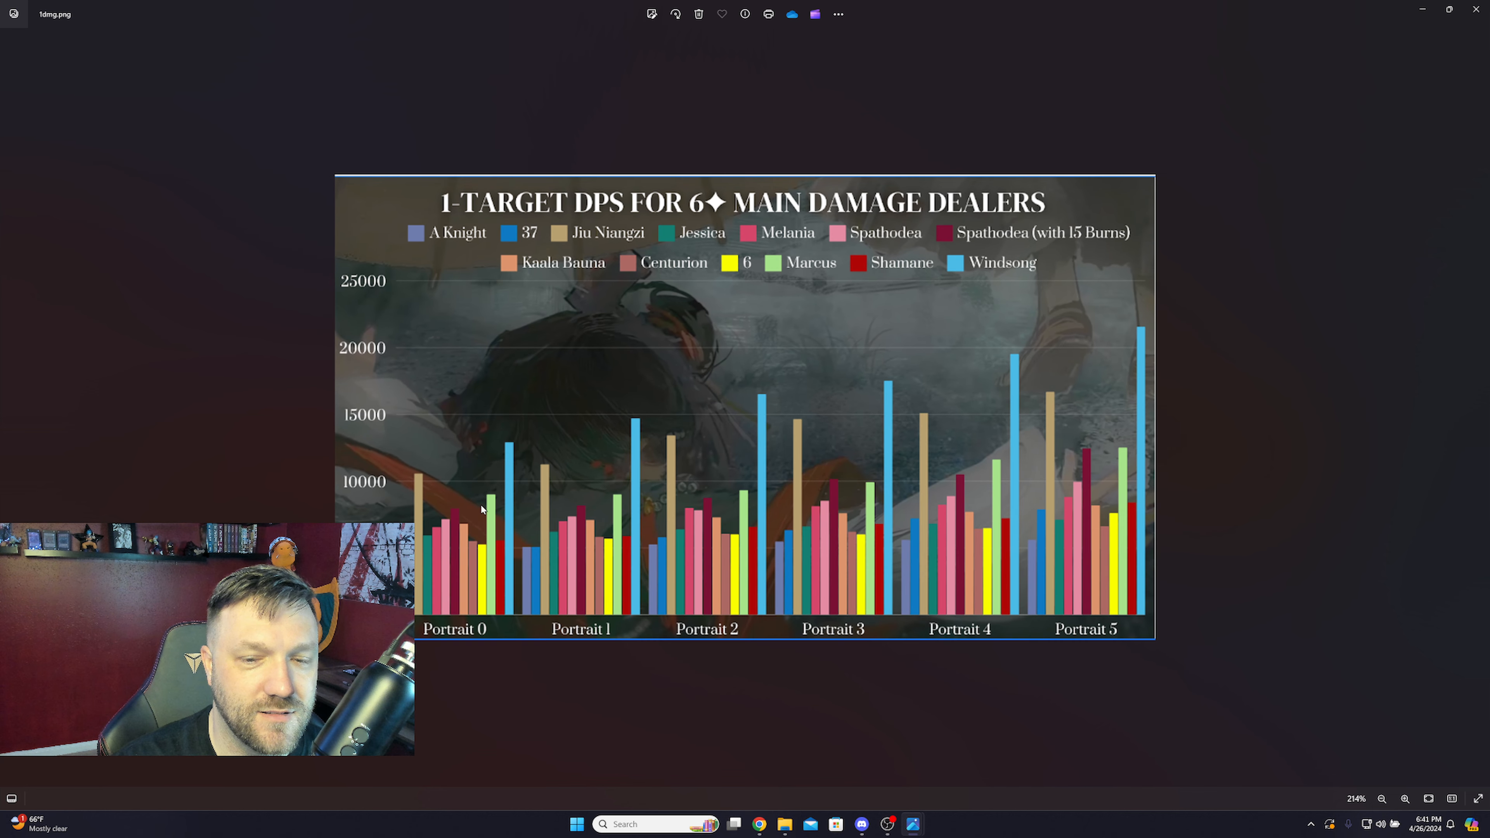
mouse_move(558, 454)
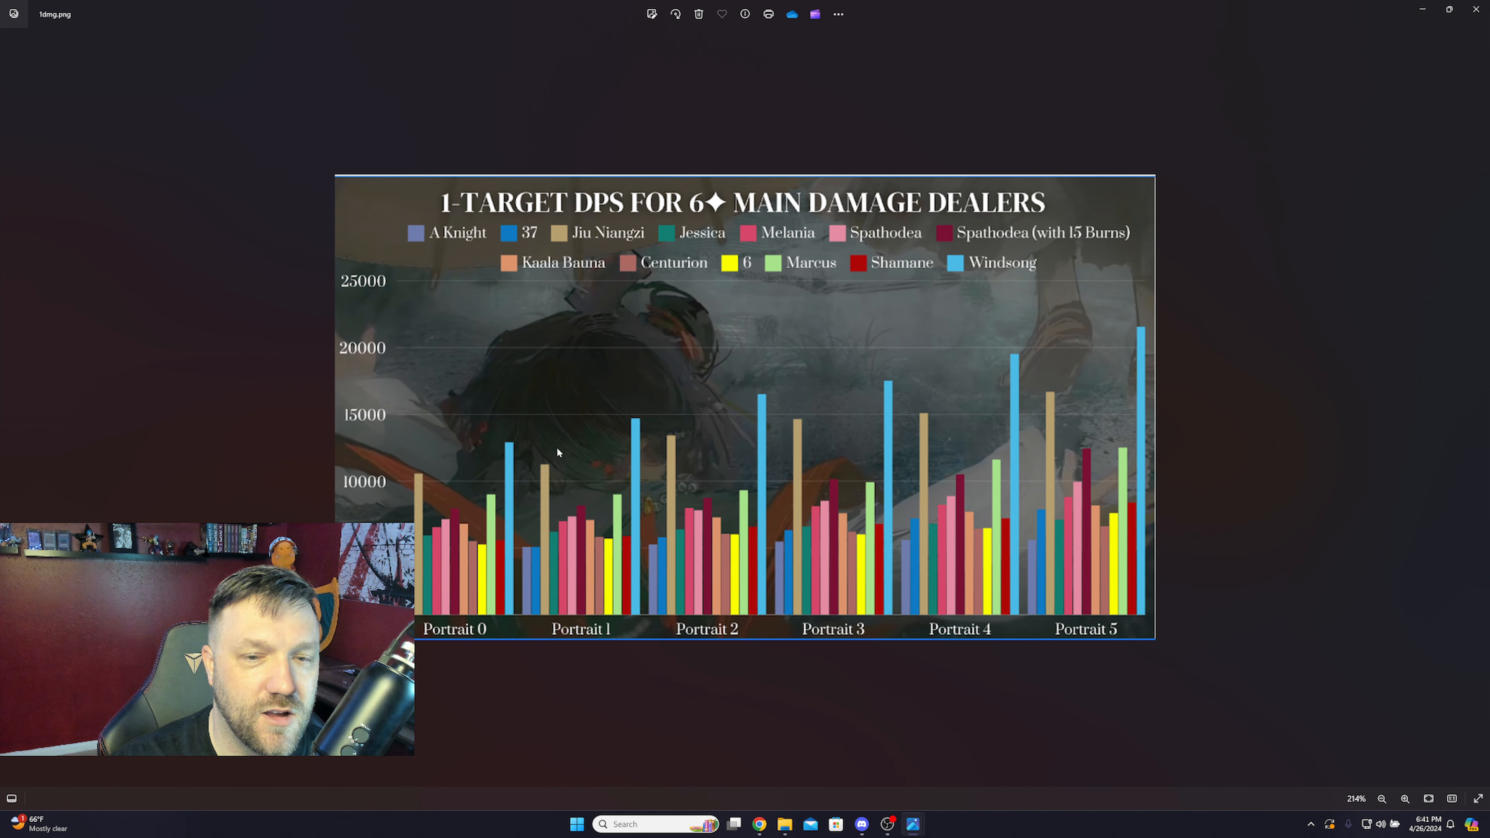
mouse_move(819, 327)
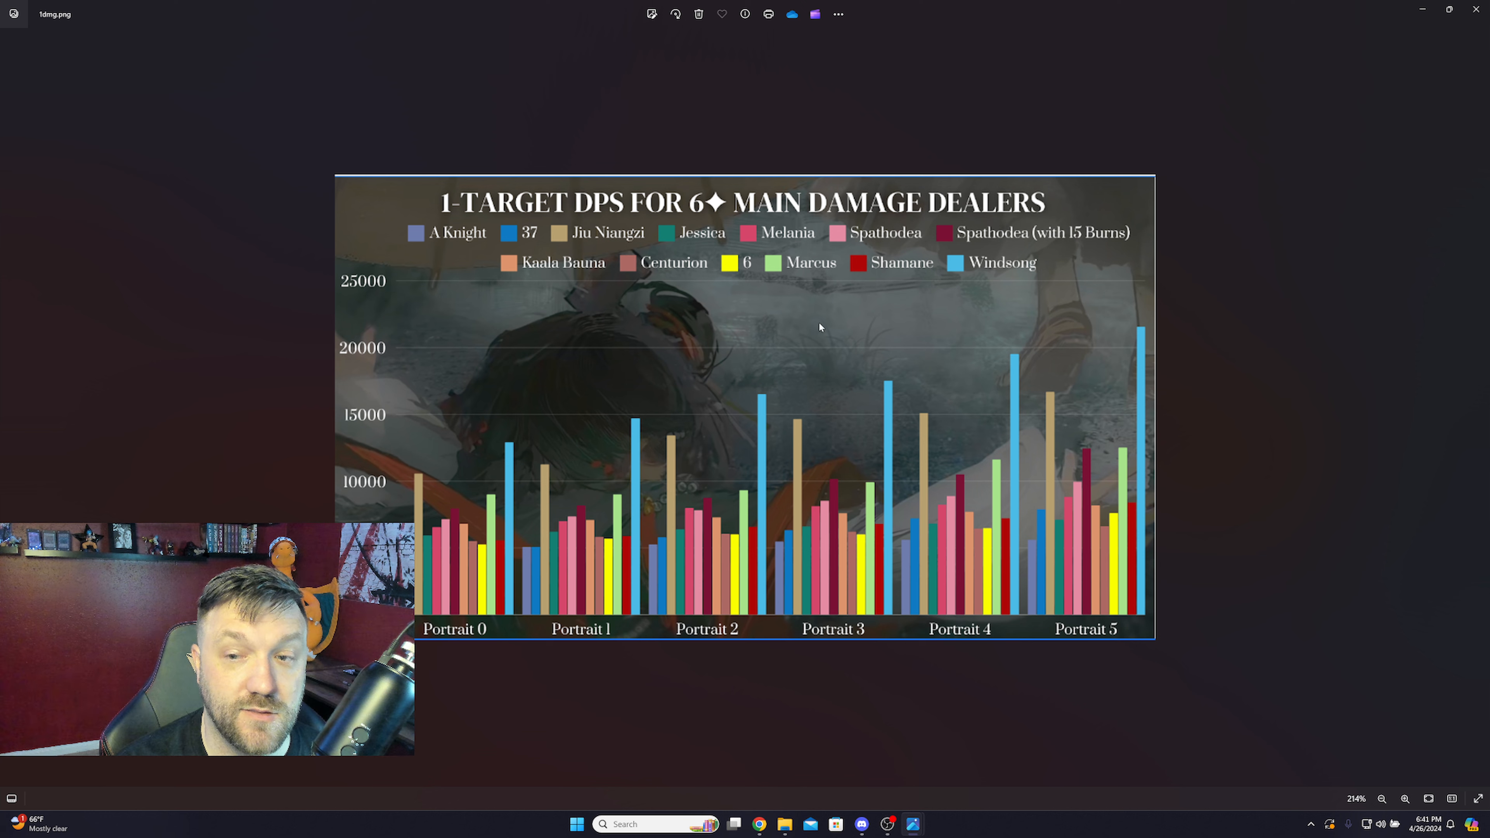
mouse_move(837, 419)
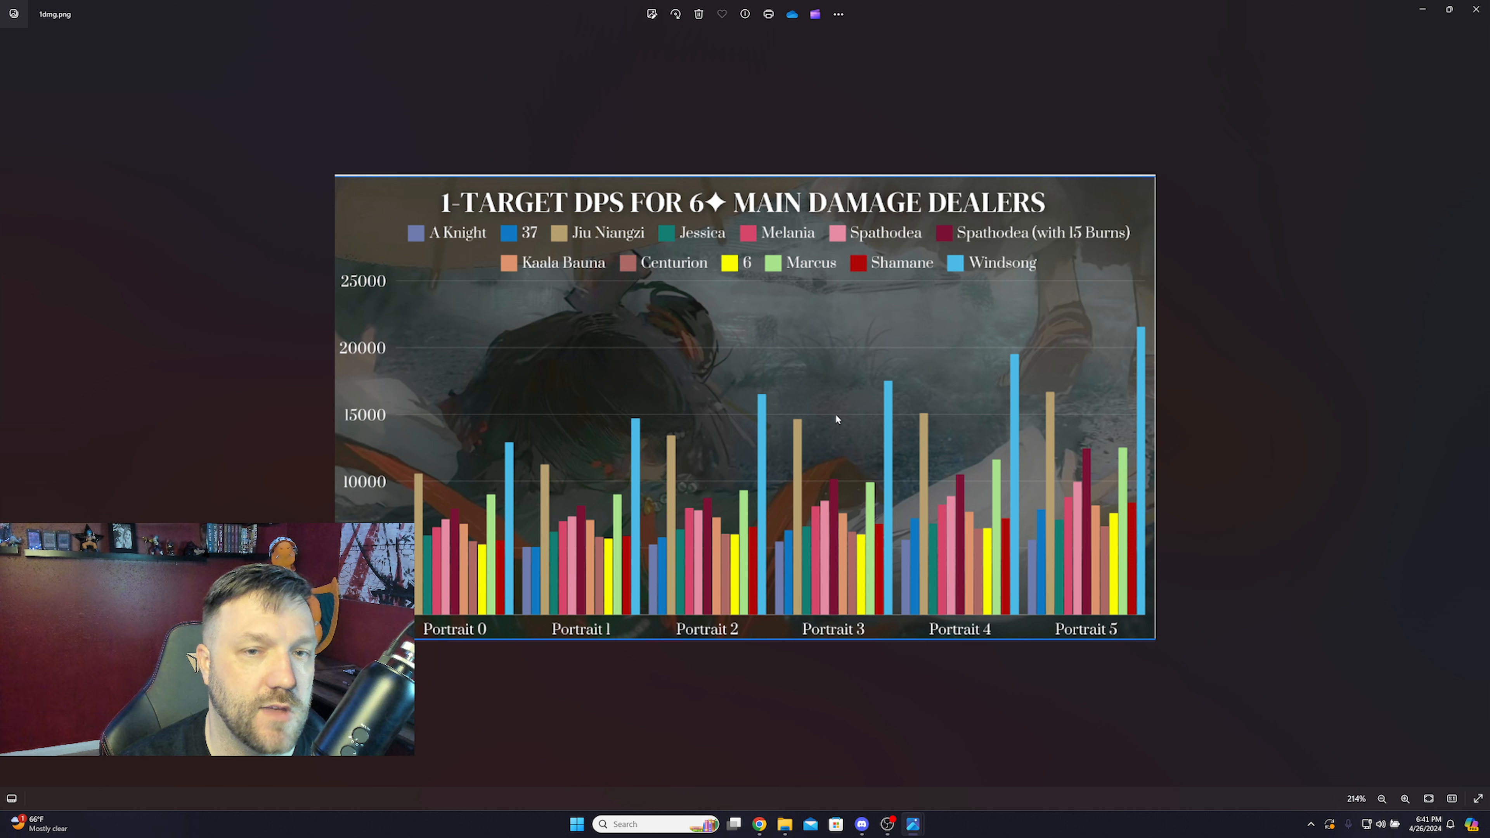
mouse_move(859, 409)
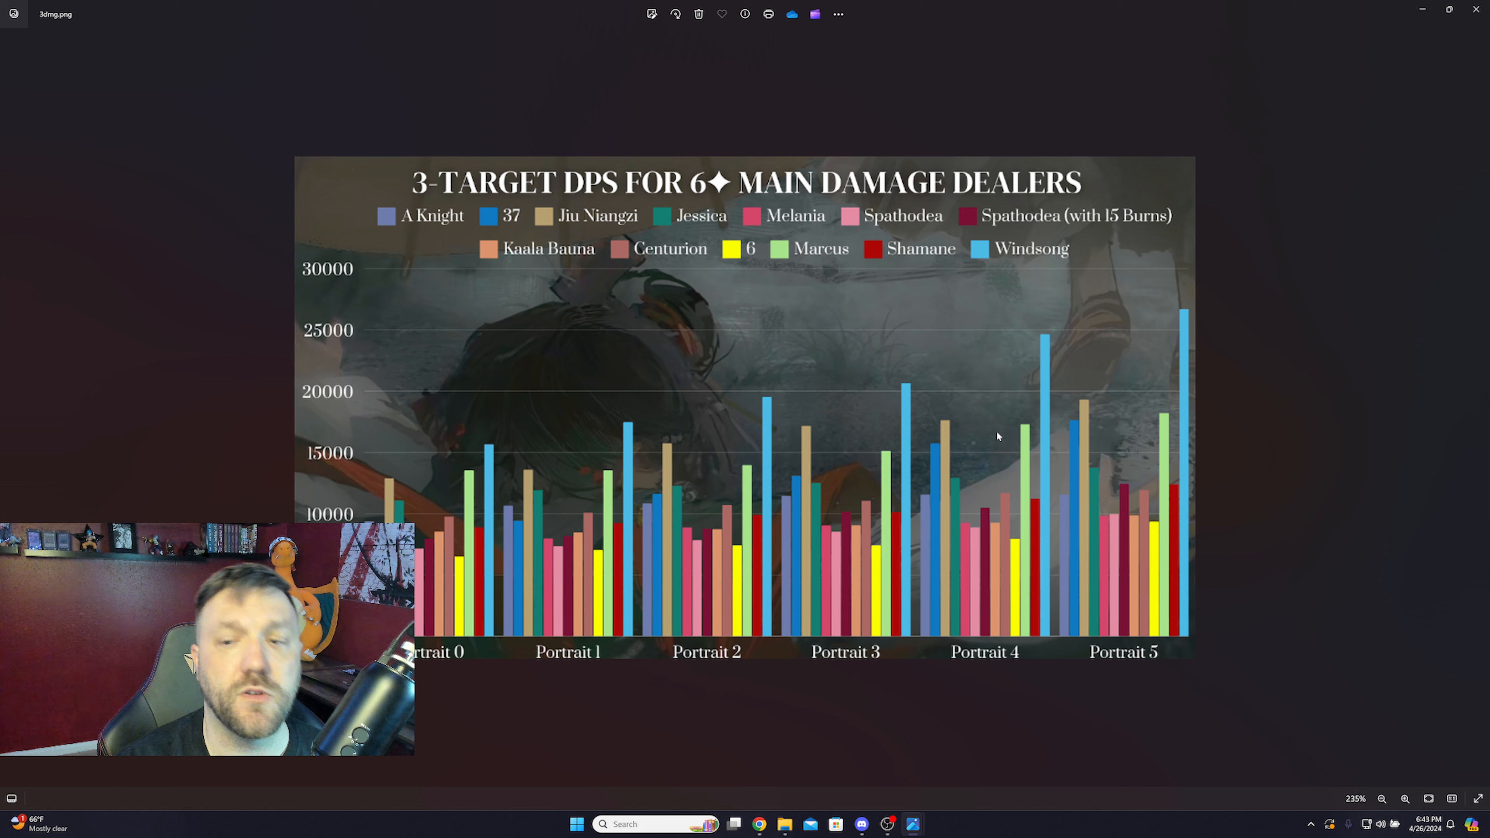
mouse_move(757, 281)
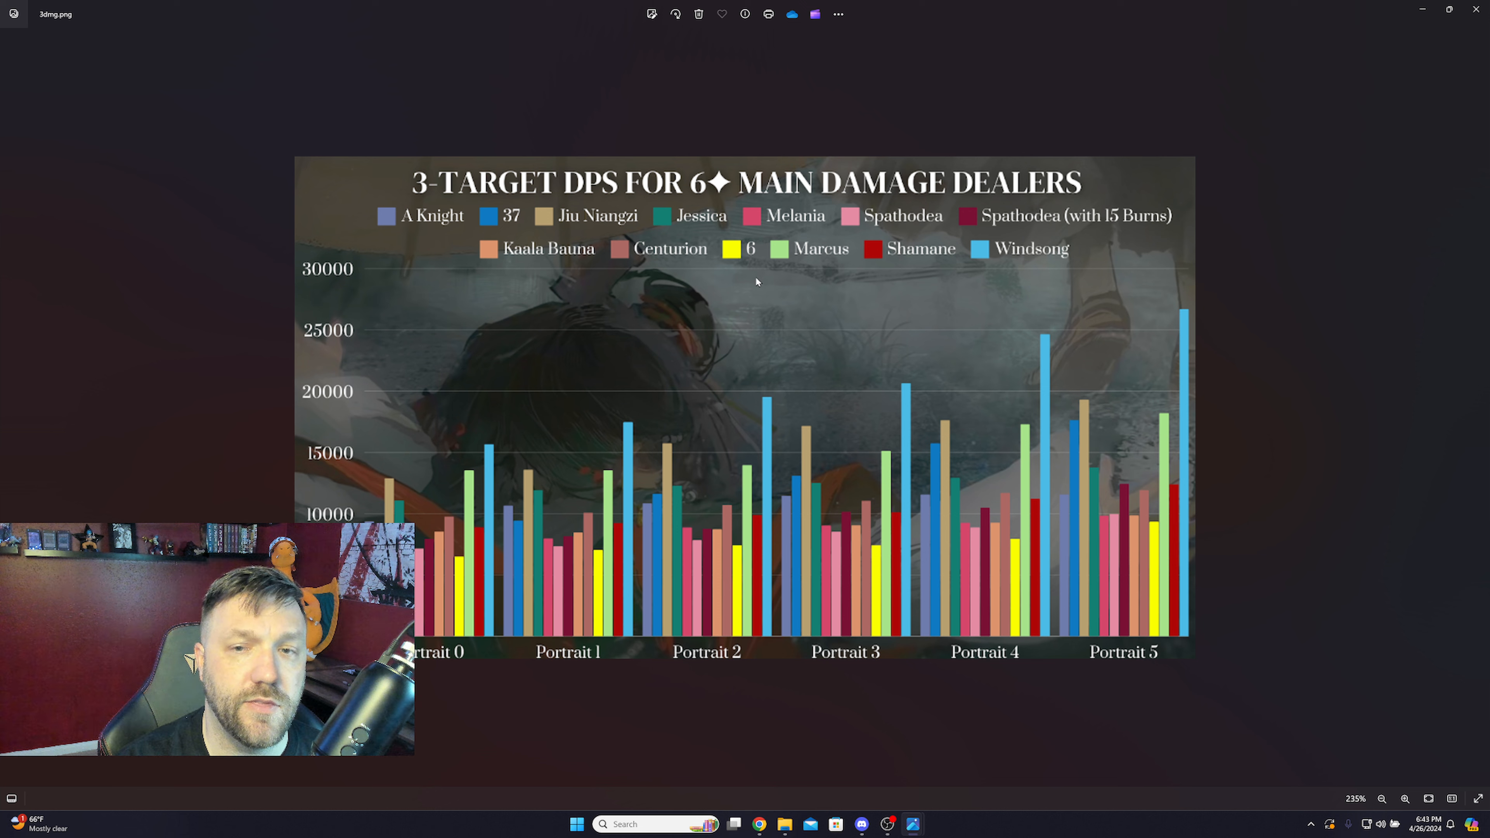
mouse_move(931, 471)
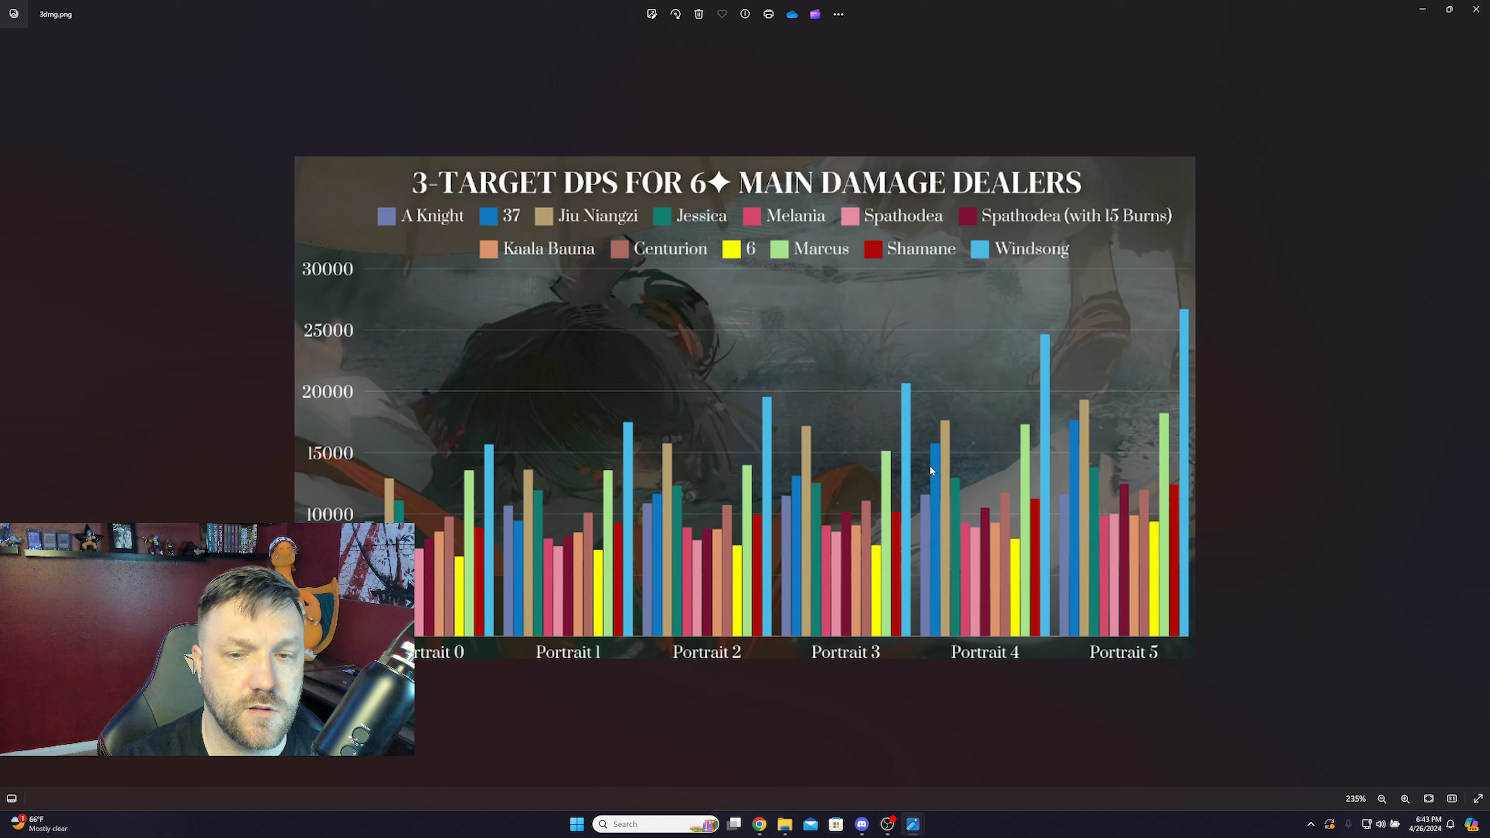
mouse_move(1165, 397)
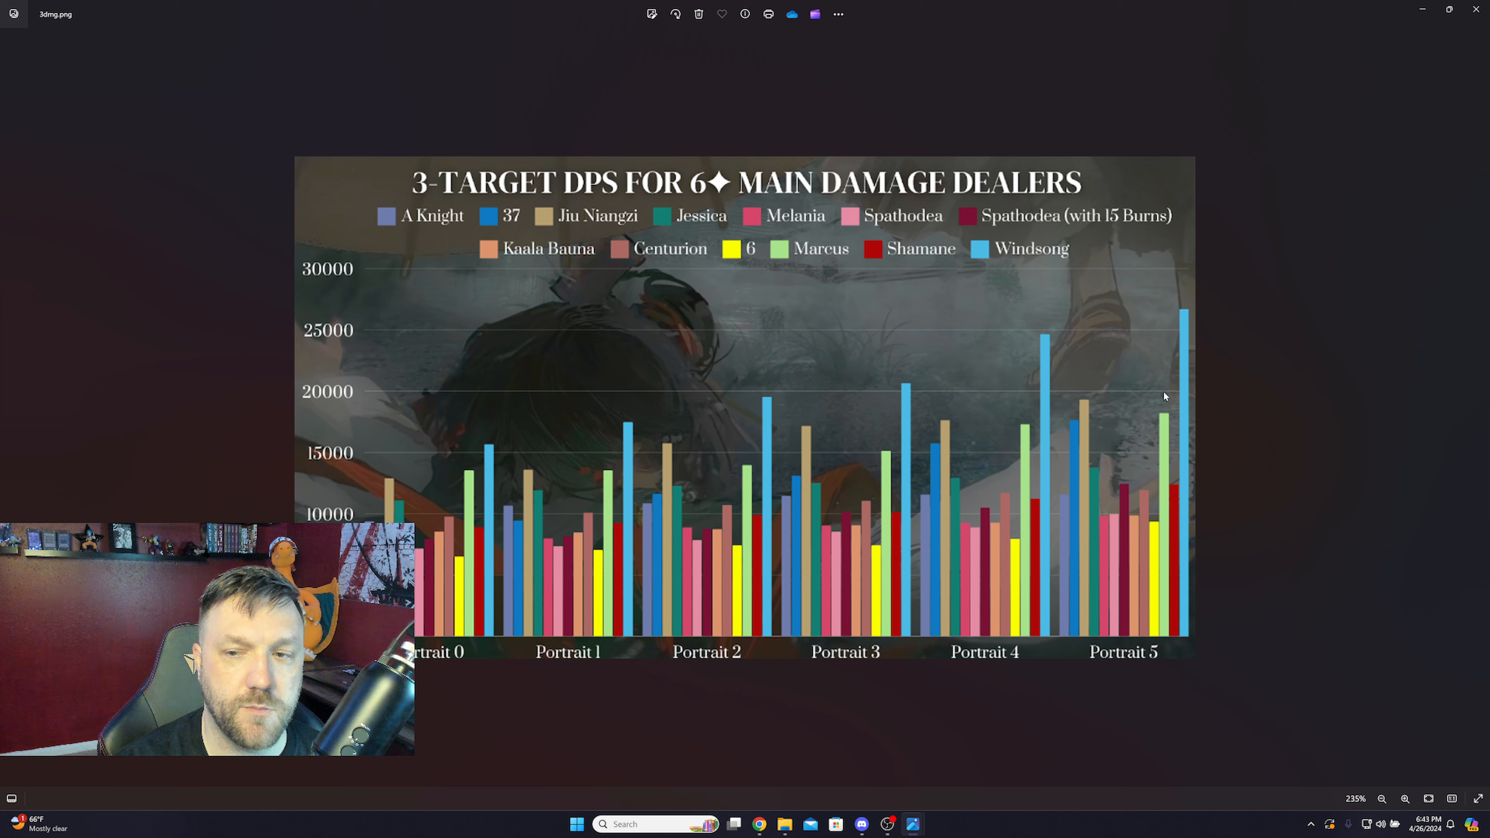
mouse_move(759, 371)
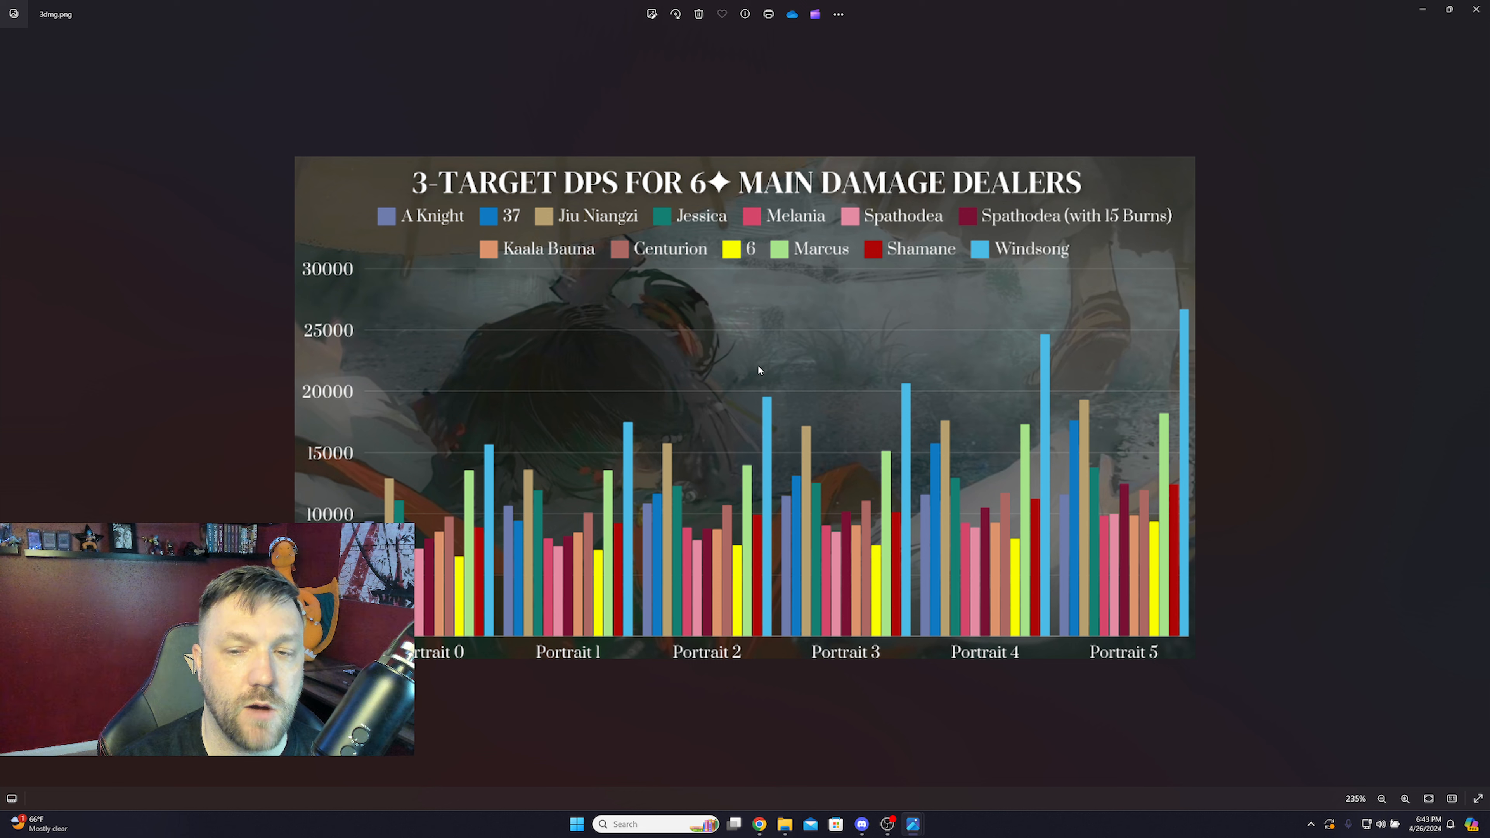
mouse_move(944, 314)
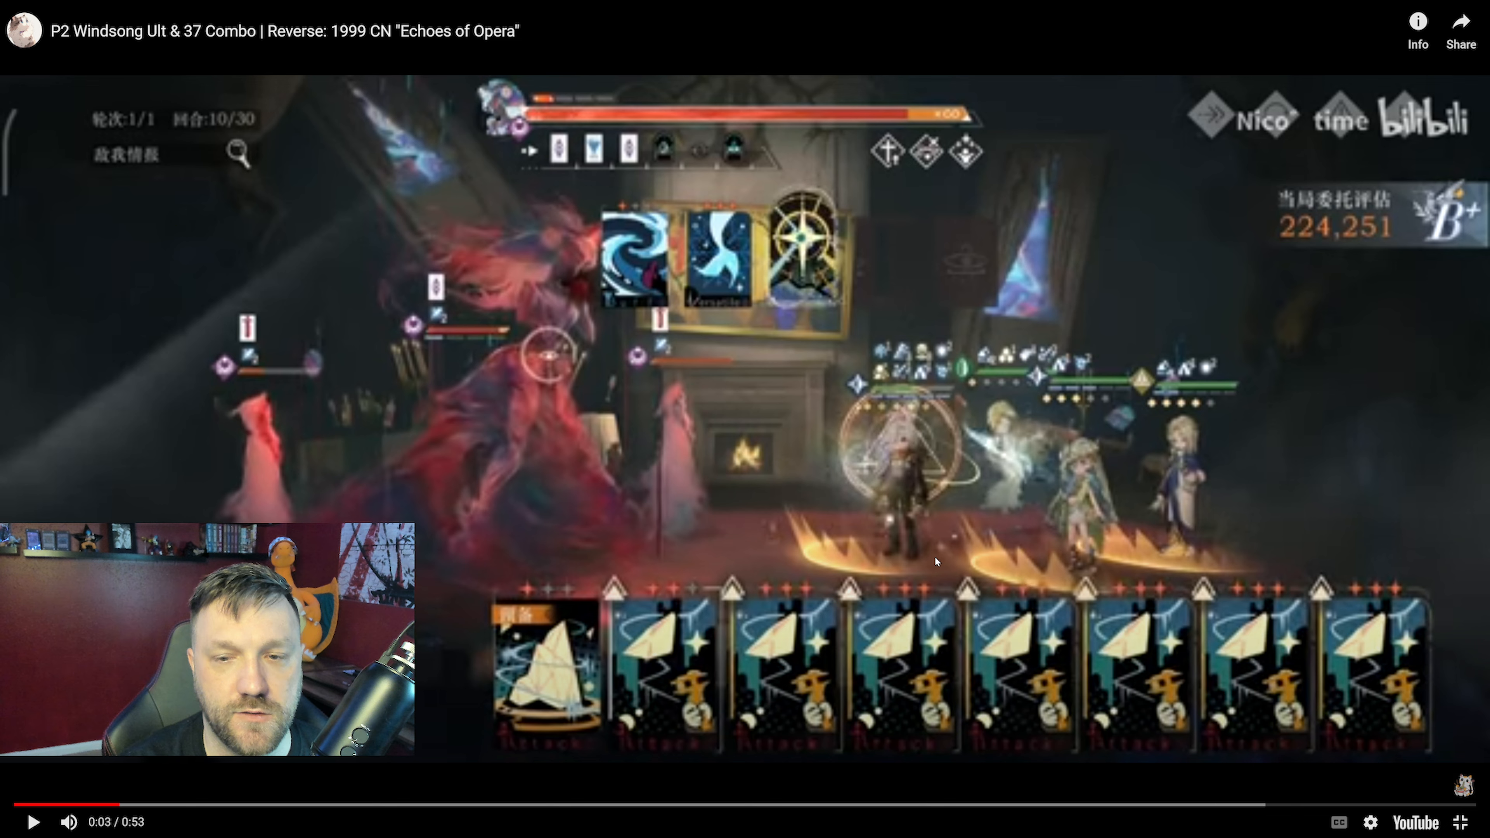
mouse_move(968, 450)
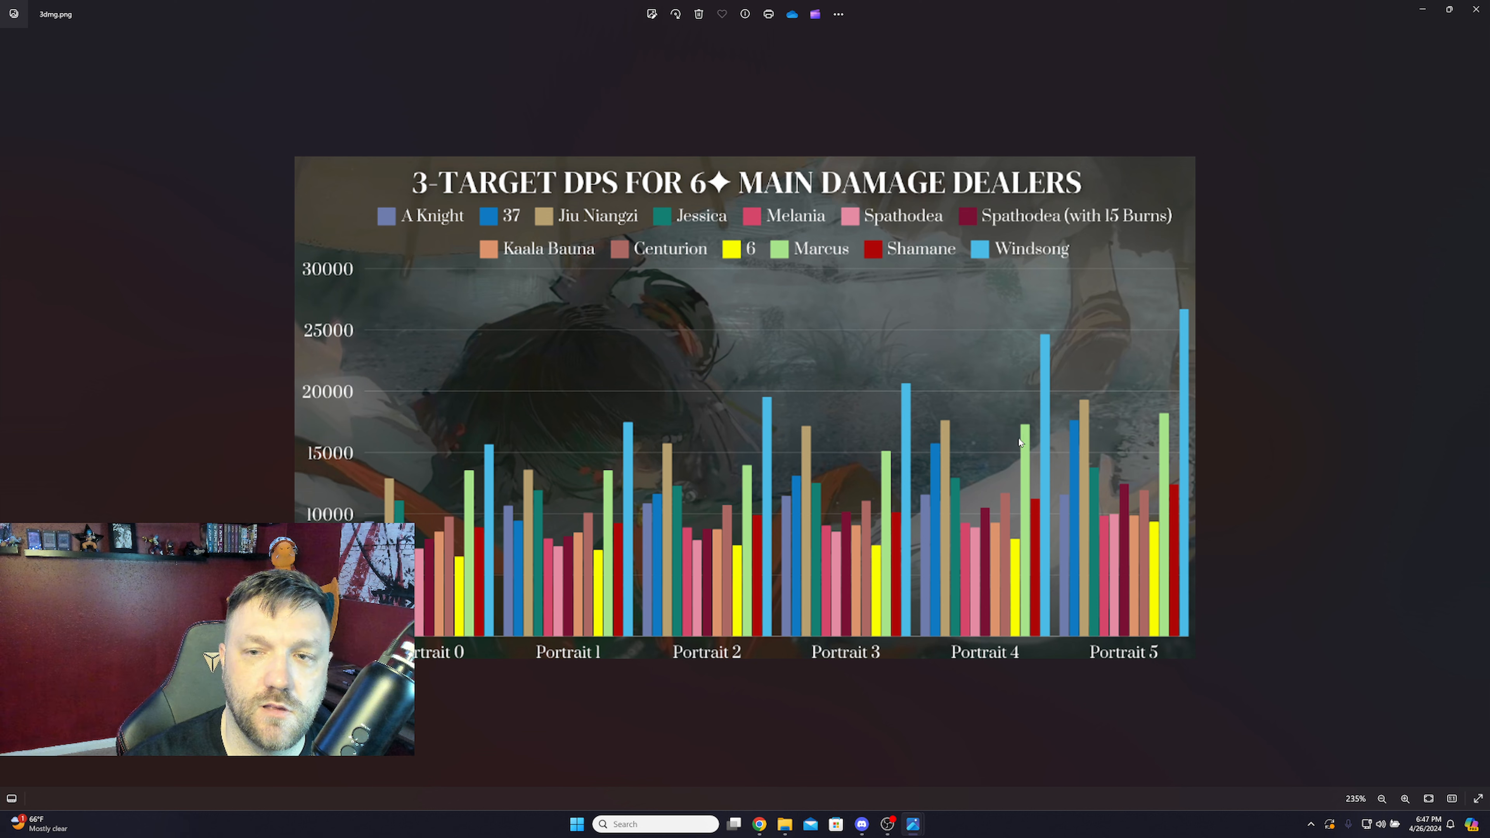
mouse_move(765, 369)
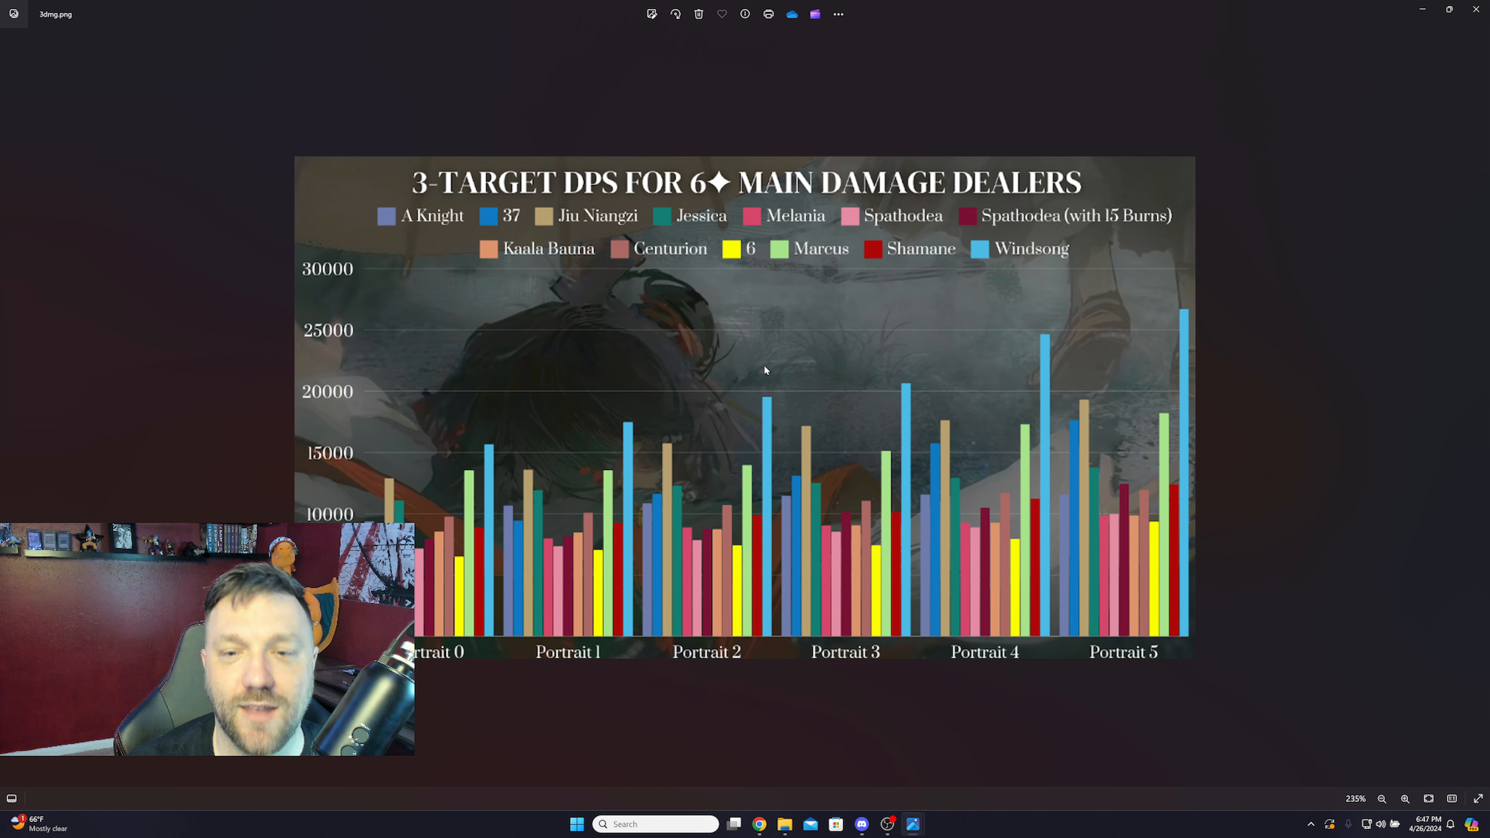
mouse_move(1127, 215)
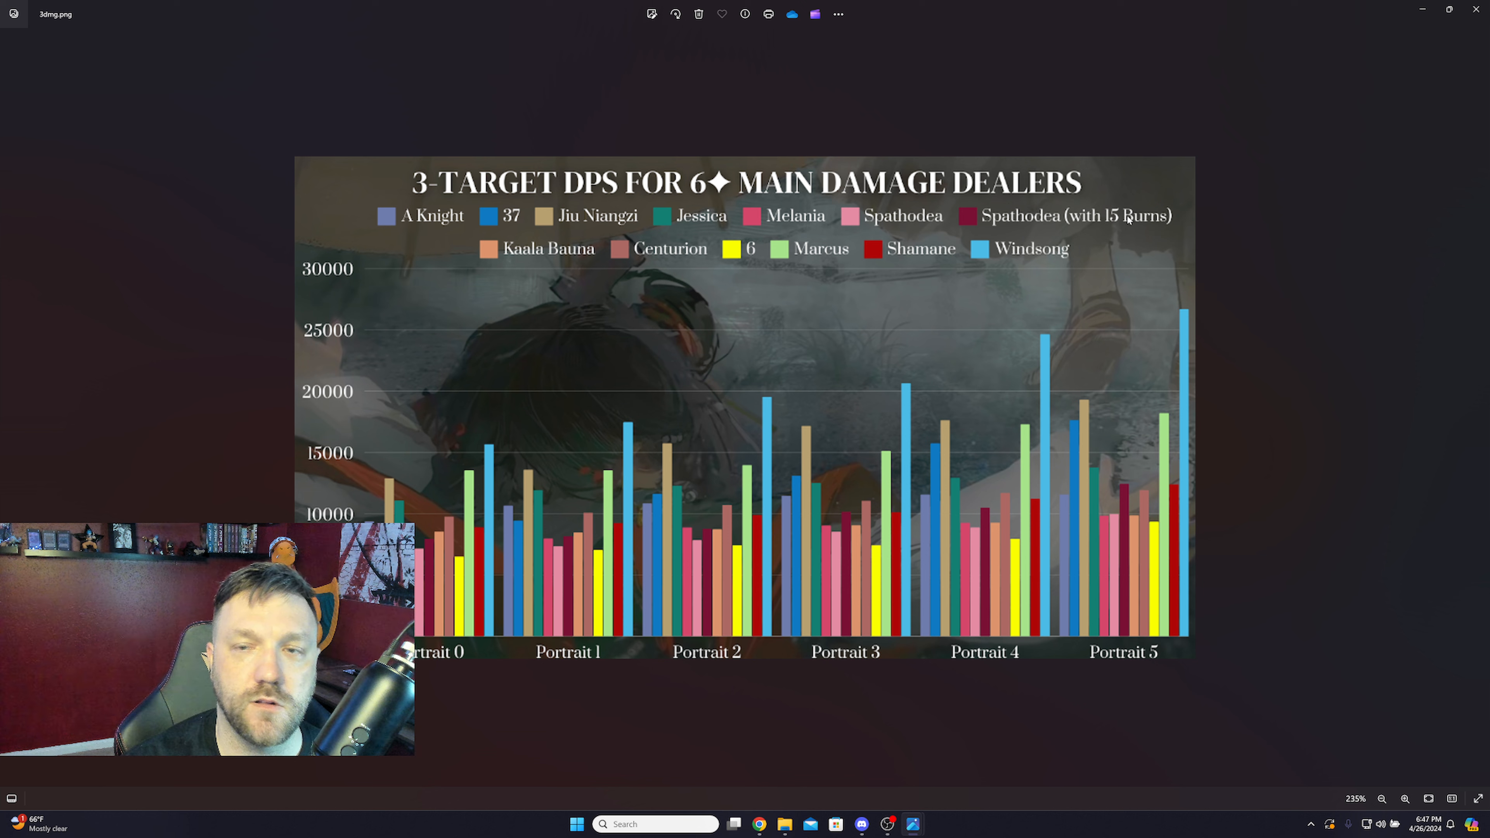